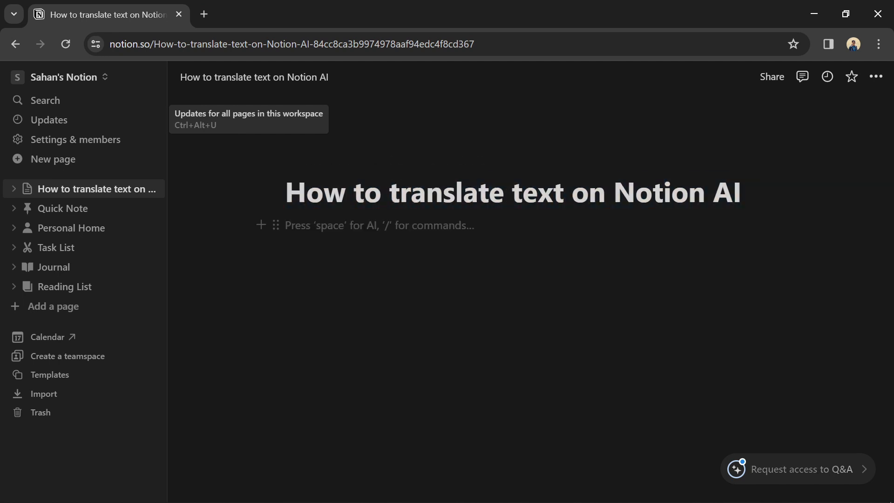
- Type 'How to translate text on Notion AI' as the first body line under the title
{"action": "type", "text": "How to translate text on Notion AI"}
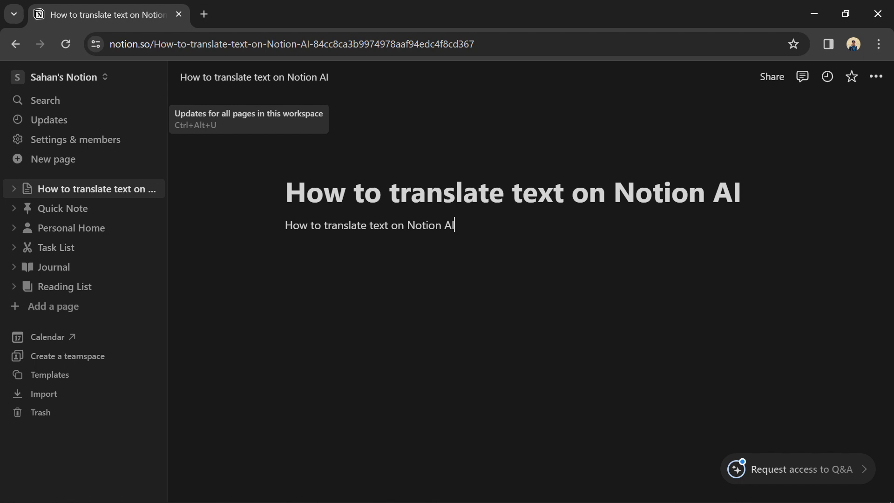
{"action": "mouse_move", "coordinate": [277, 224]}
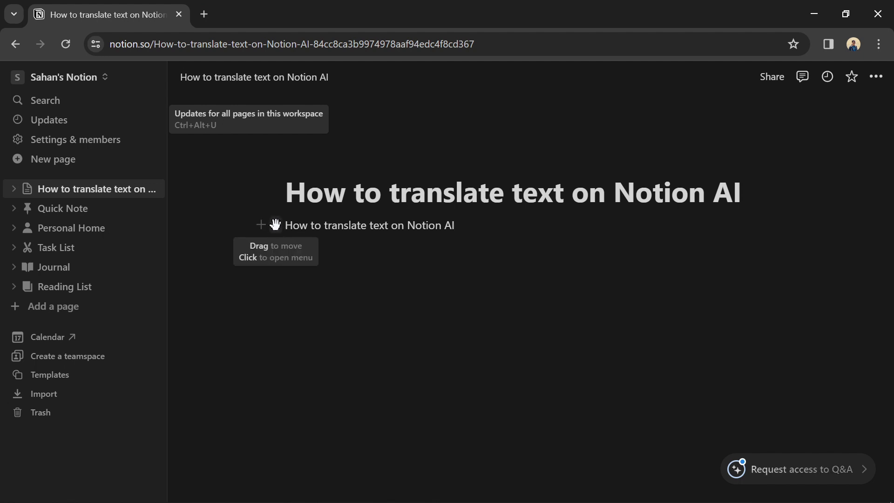
- Translate the line into French with Ask AI, producing 'Comment traduire du texte sur Notion AI'
{"action": "left_click", "coordinate": [273, 224]}
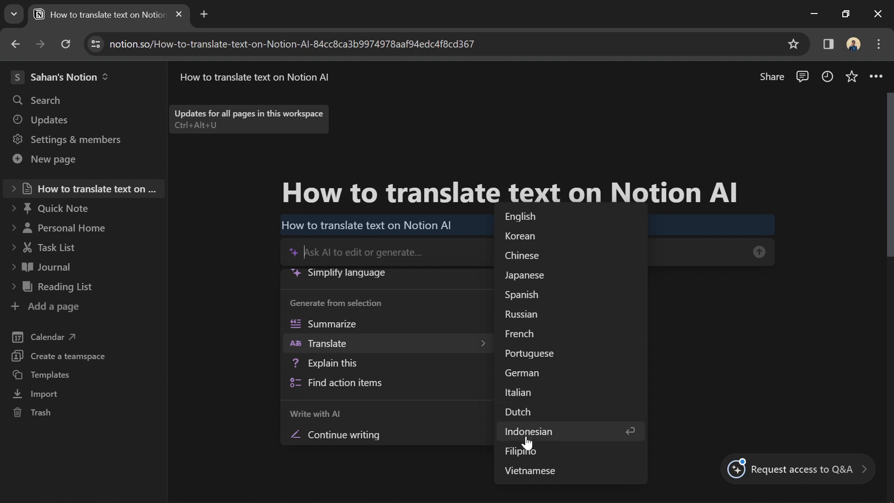
{"action": "mouse_move", "coordinate": [523, 314]}
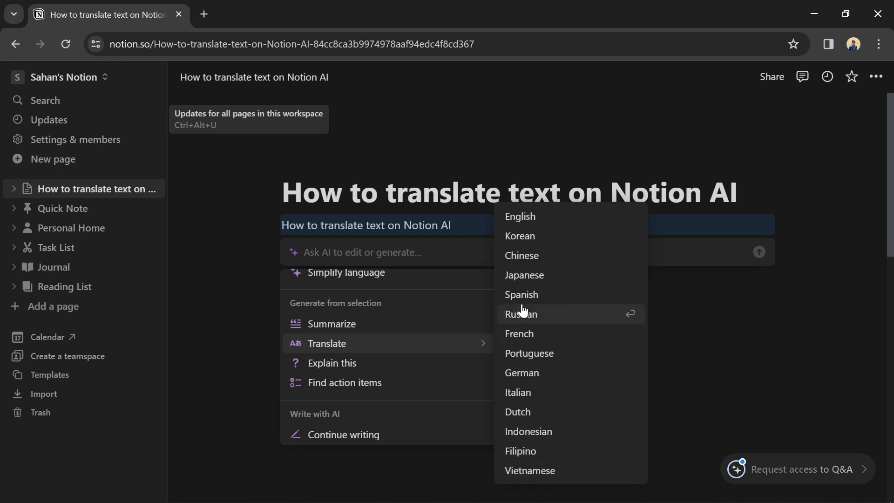
{"action": "mouse_move", "coordinate": [518, 334]}
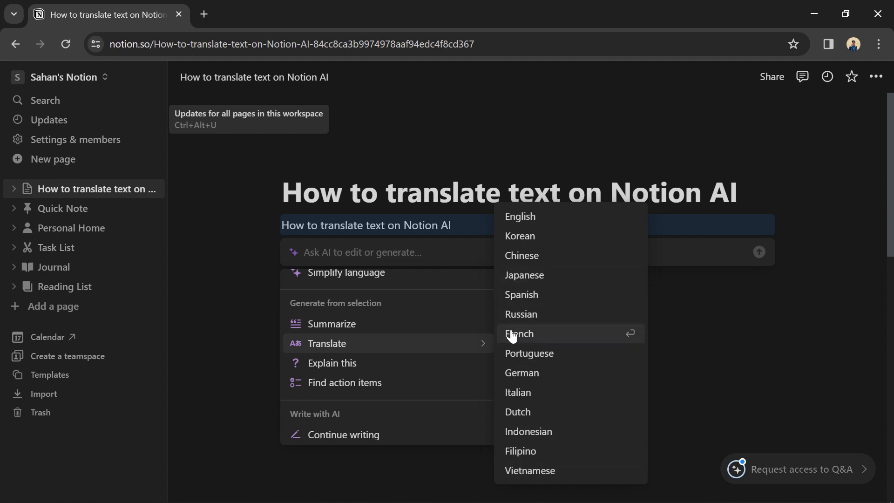
{"action": "left_click", "coordinate": [518, 334]}
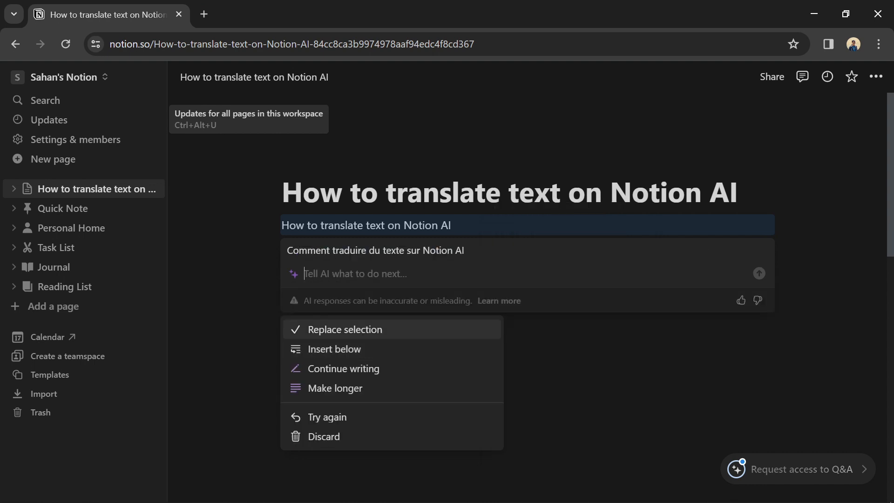